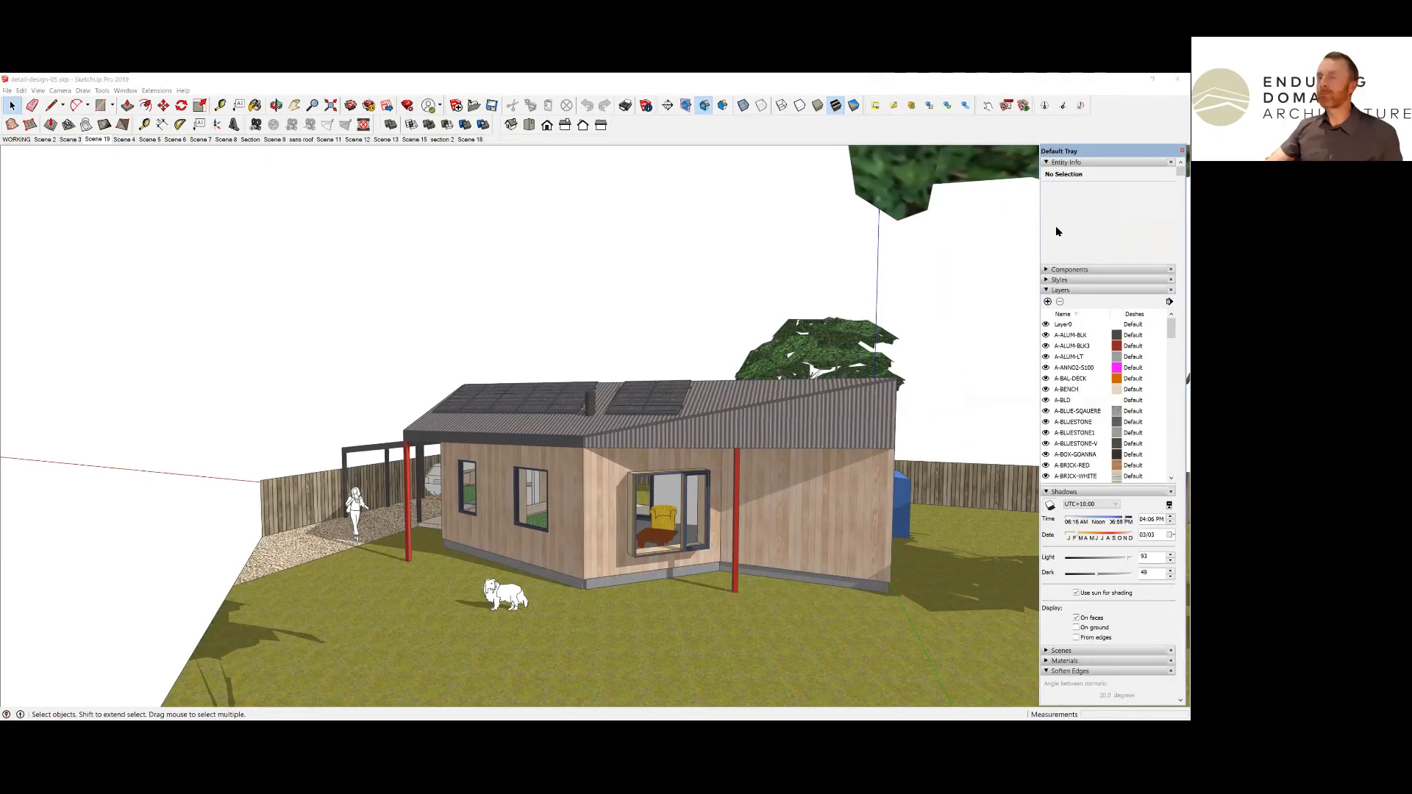
{"action": "mouse_move", "coordinate": [714, 456]}
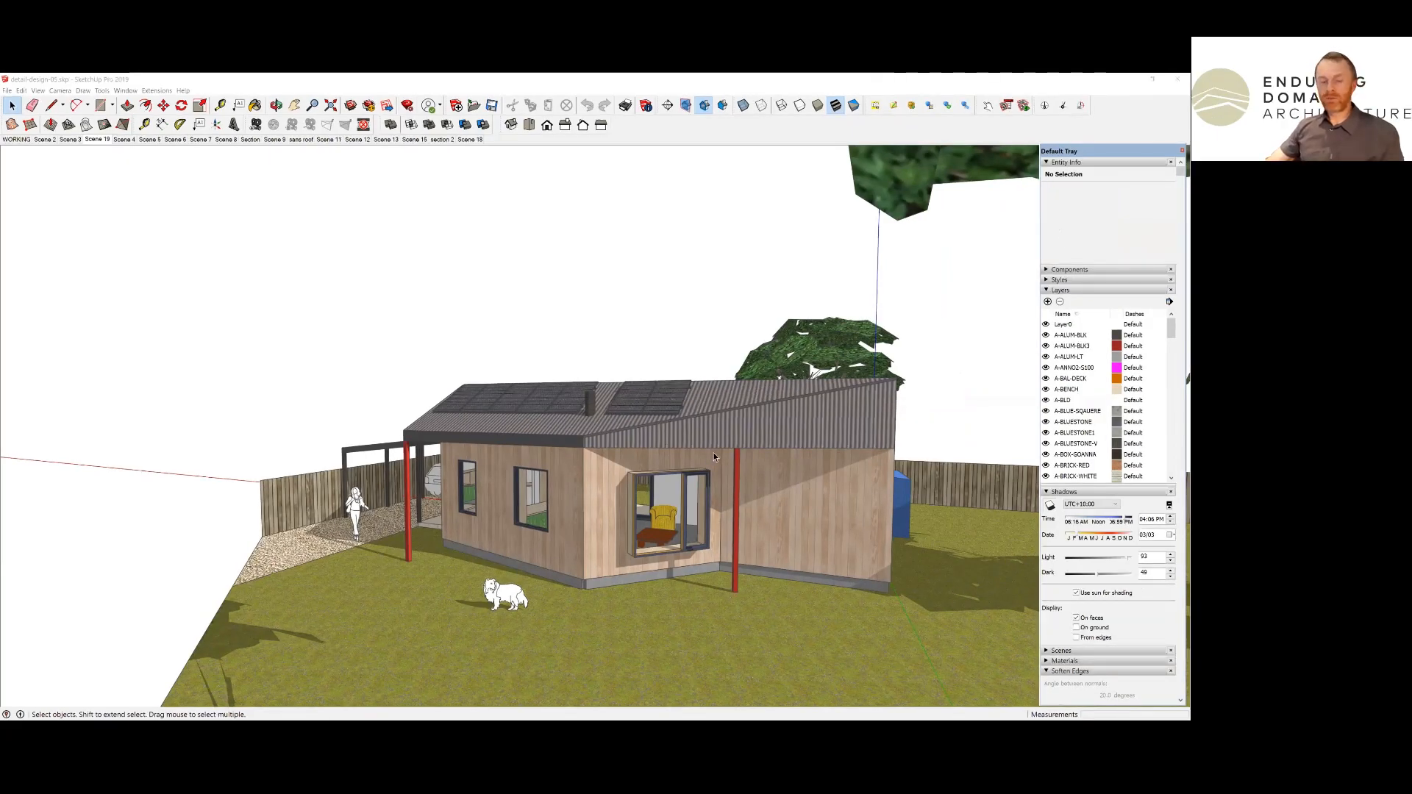
{"action": "mouse_move", "coordinate": [735, 477]}
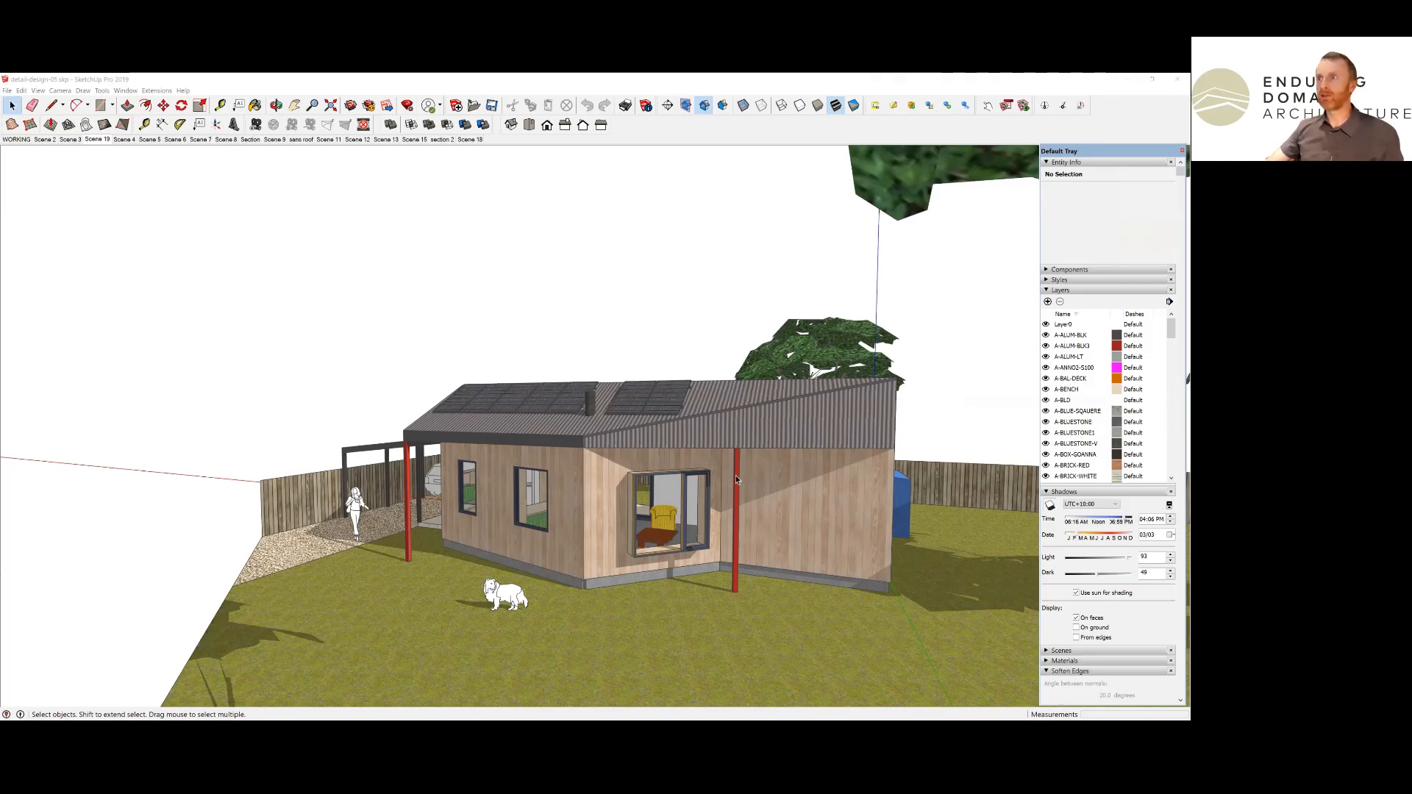
{"action": "mouse_move", "coordinate": [715, 476]}
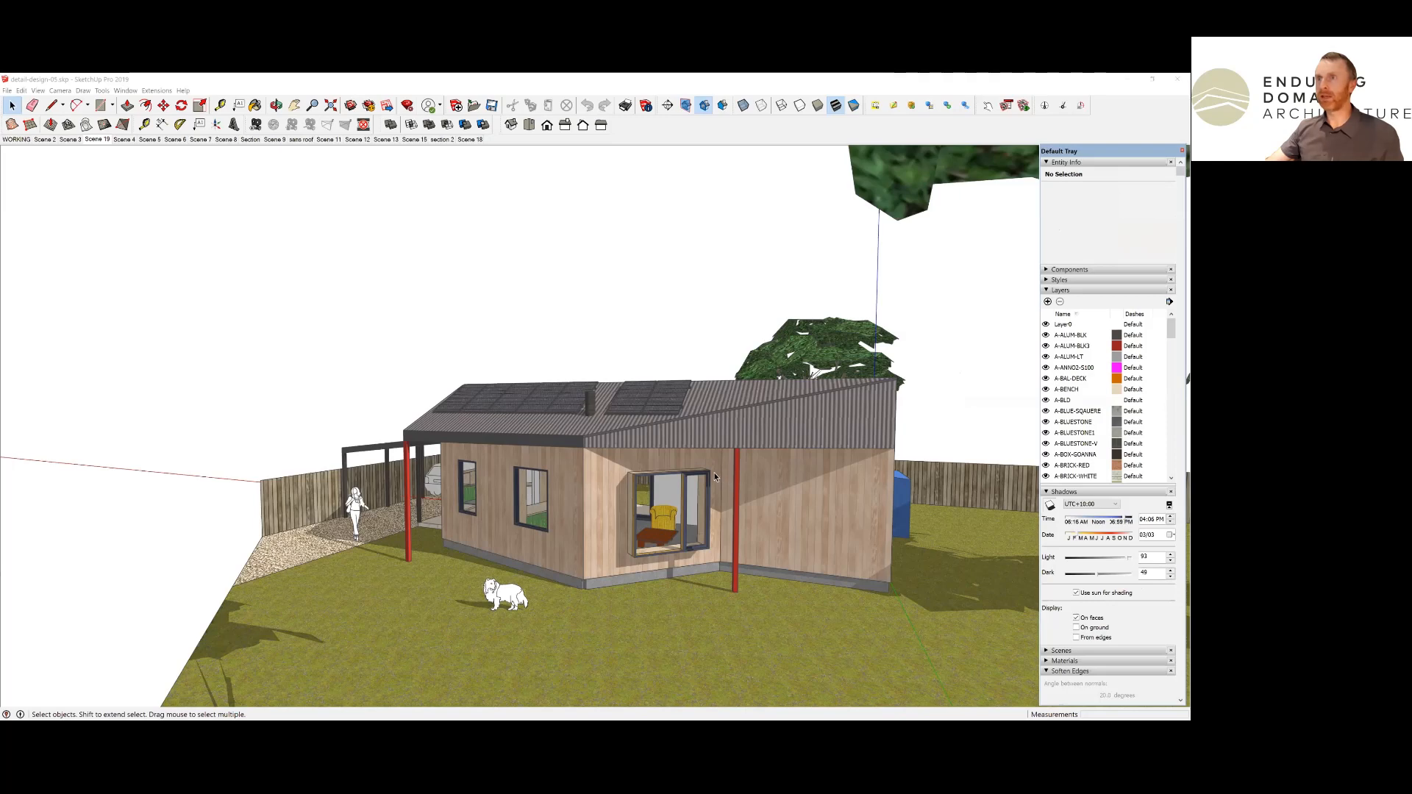
{"action": "mouse_move", "coordinate": [759, 493]}
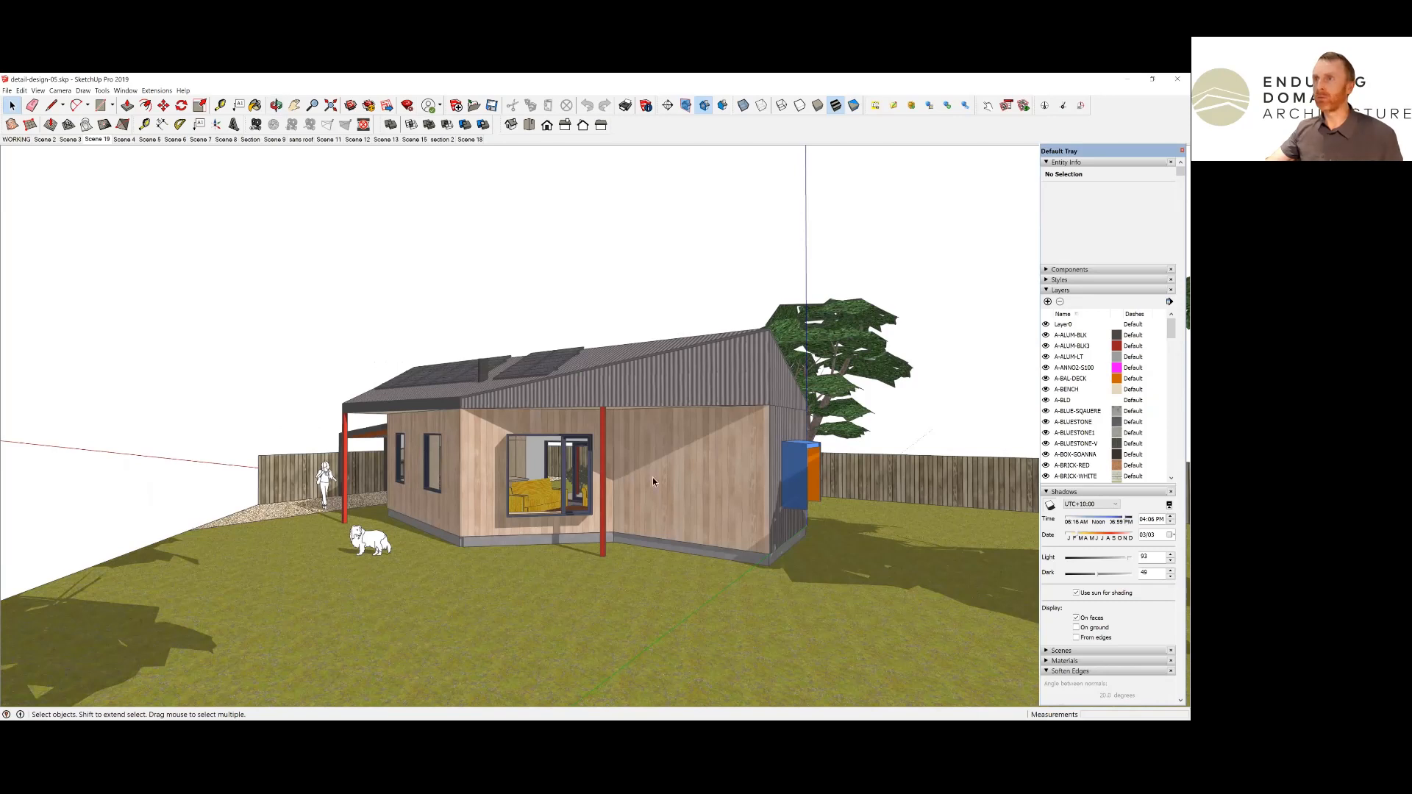
{"action": "mouse_move", "coordinate": [687, 482]}
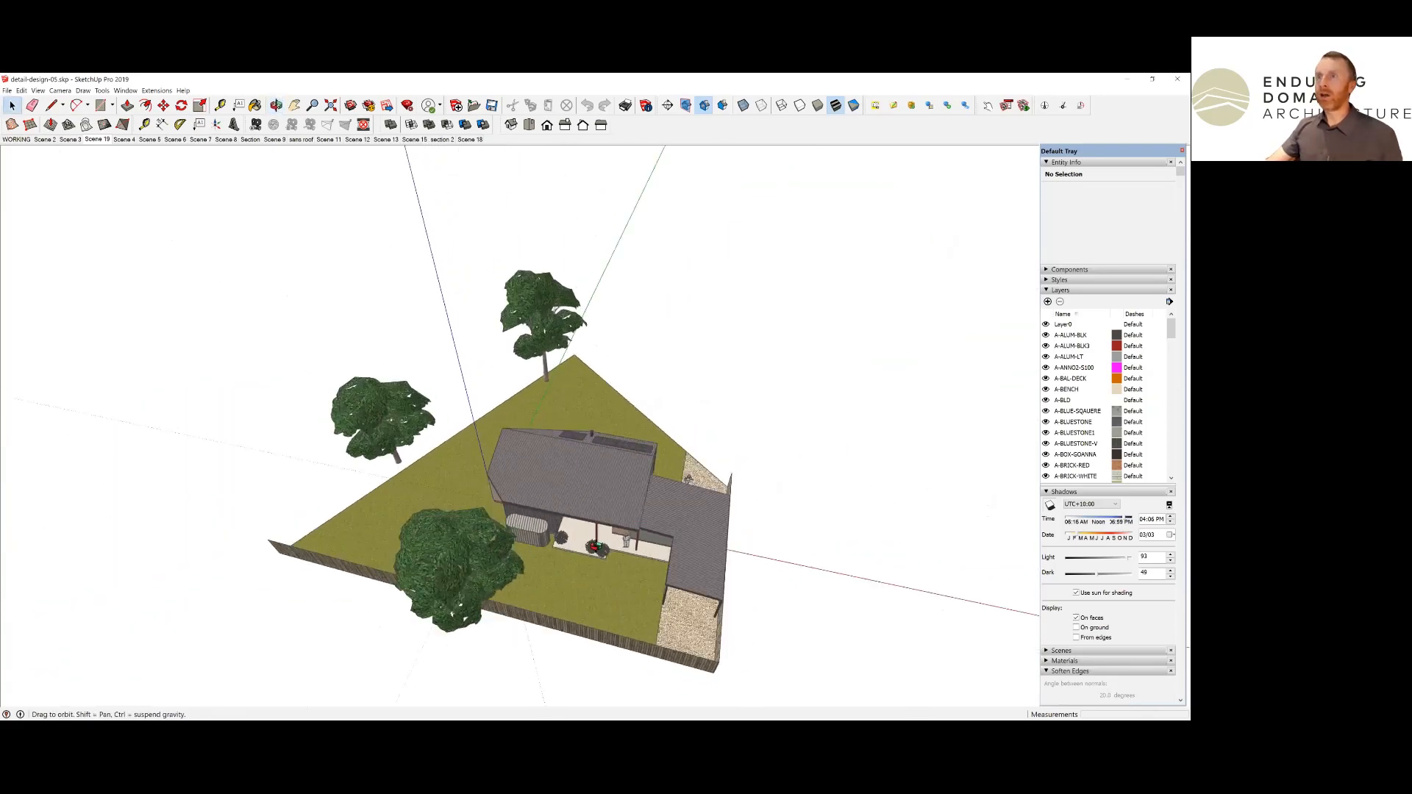
Step: Orbit to a near top-down view showing the house and tree shadows across the triangular lot
{"action": "left_click_drag", "start_coordinate": [540, 450], "coordinate": [558, 378]}
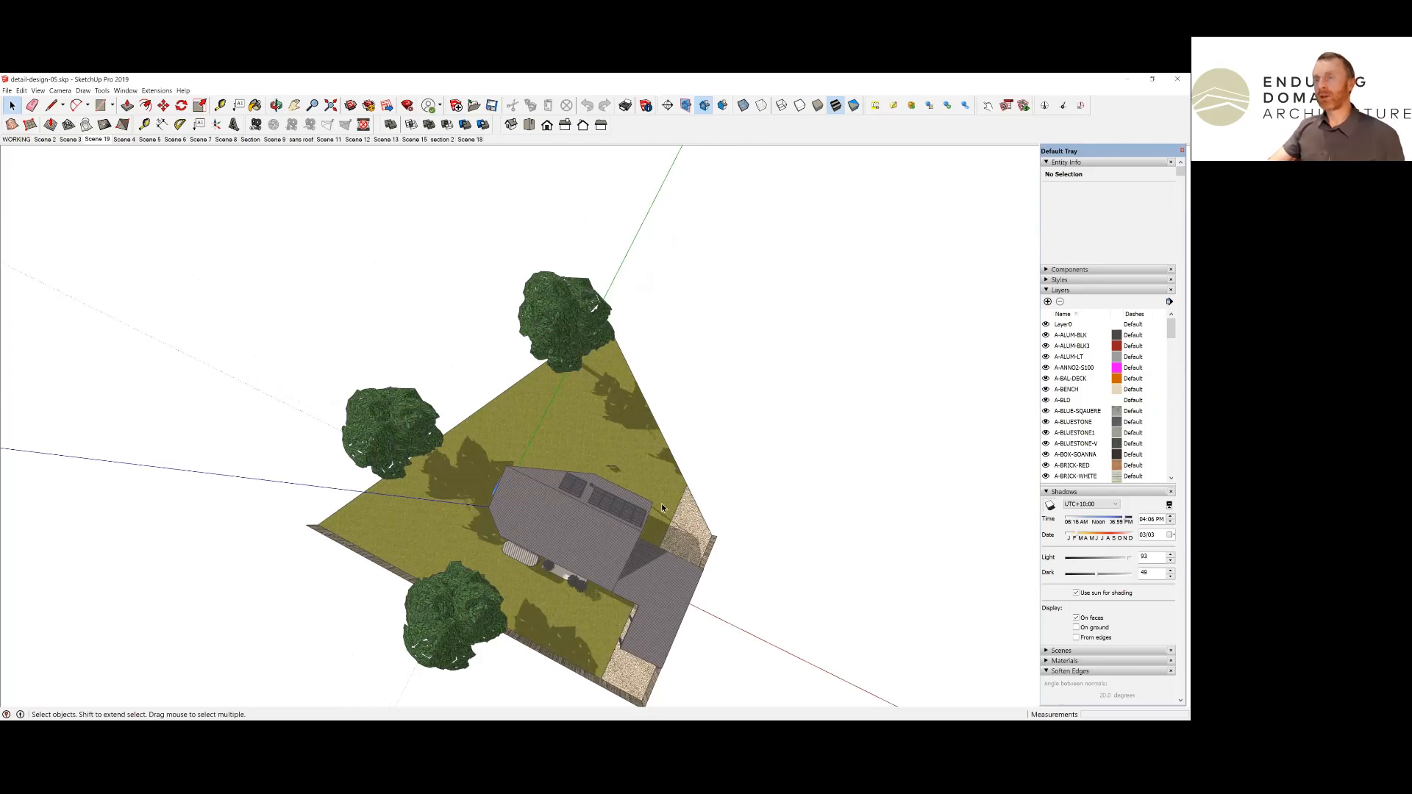
{"action": "mouse_move", "coordinate": [536, 475]}
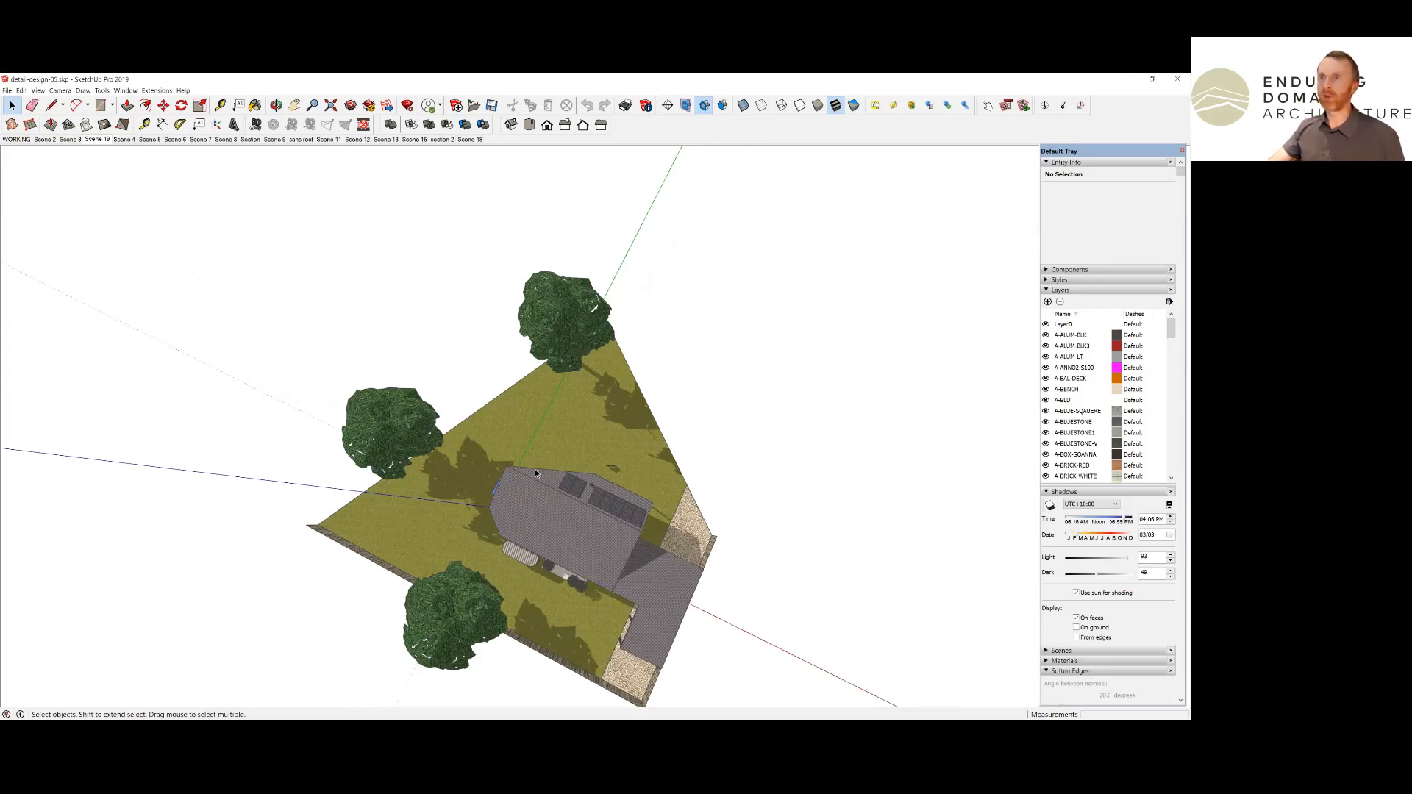